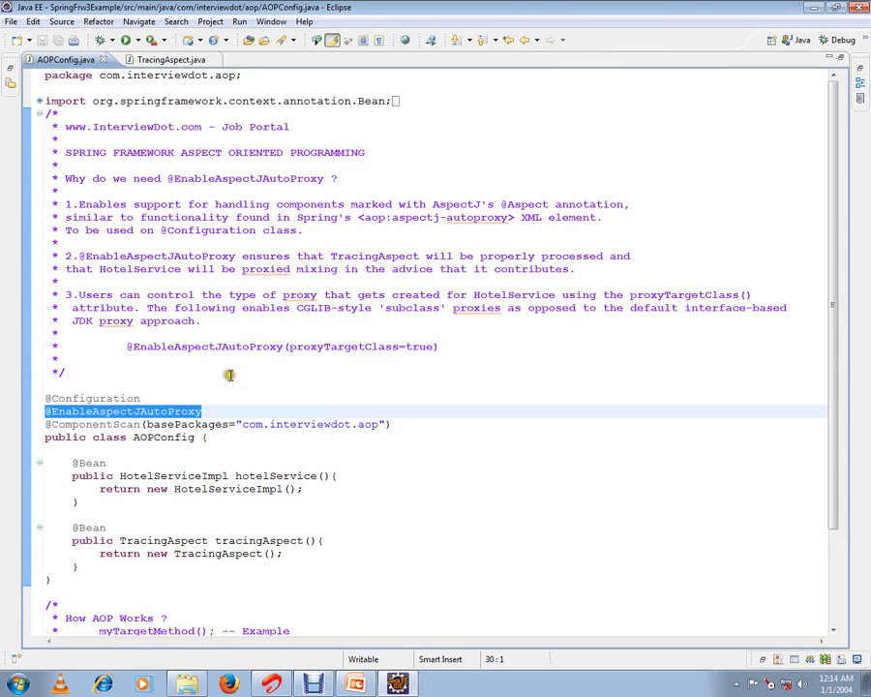
click(163, 58)
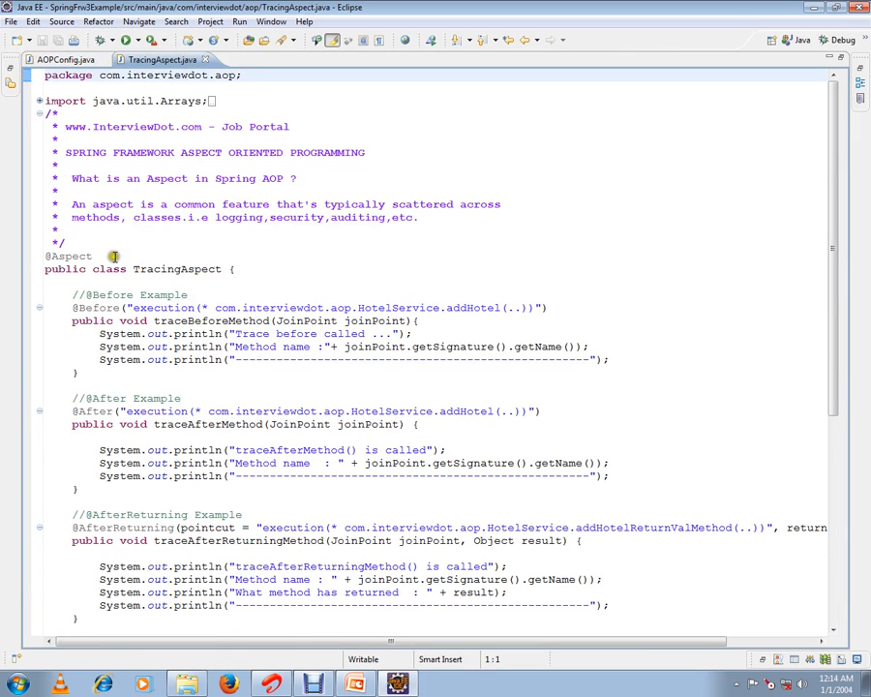
double_click(68, 256)
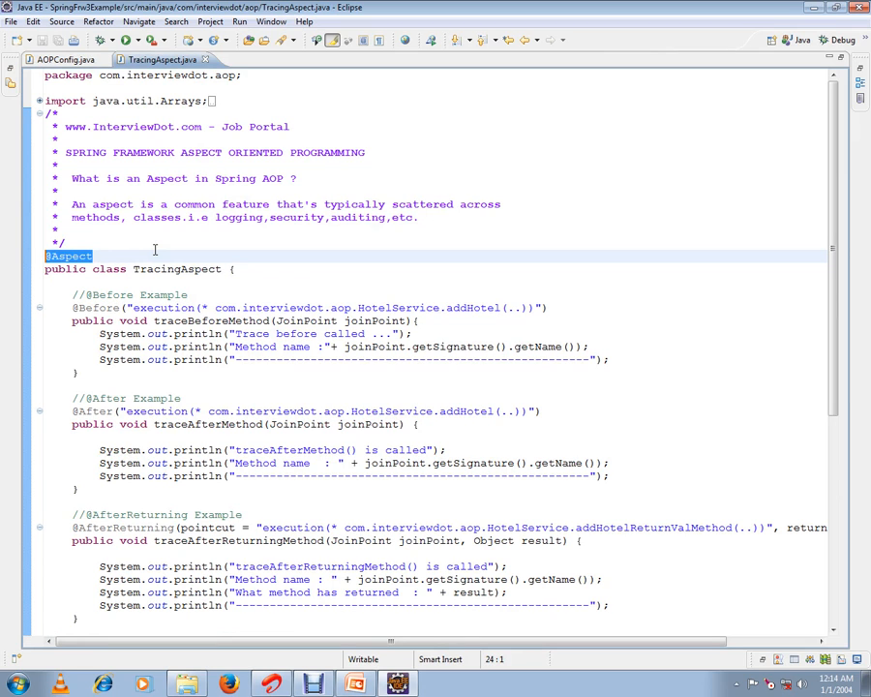
click(62, 58)
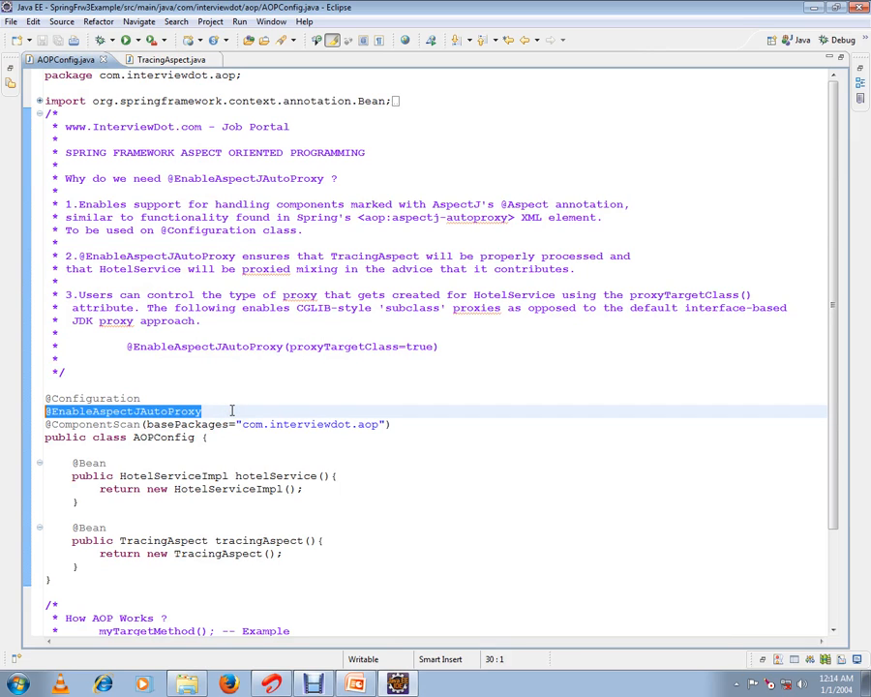
mouse_move(325, 205)
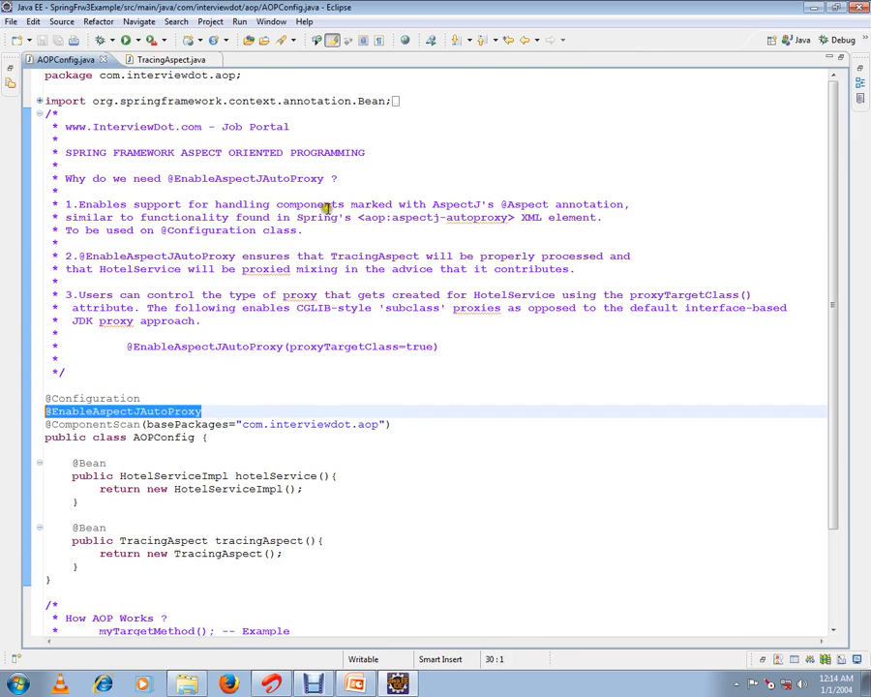
mouse_move(499, 206)
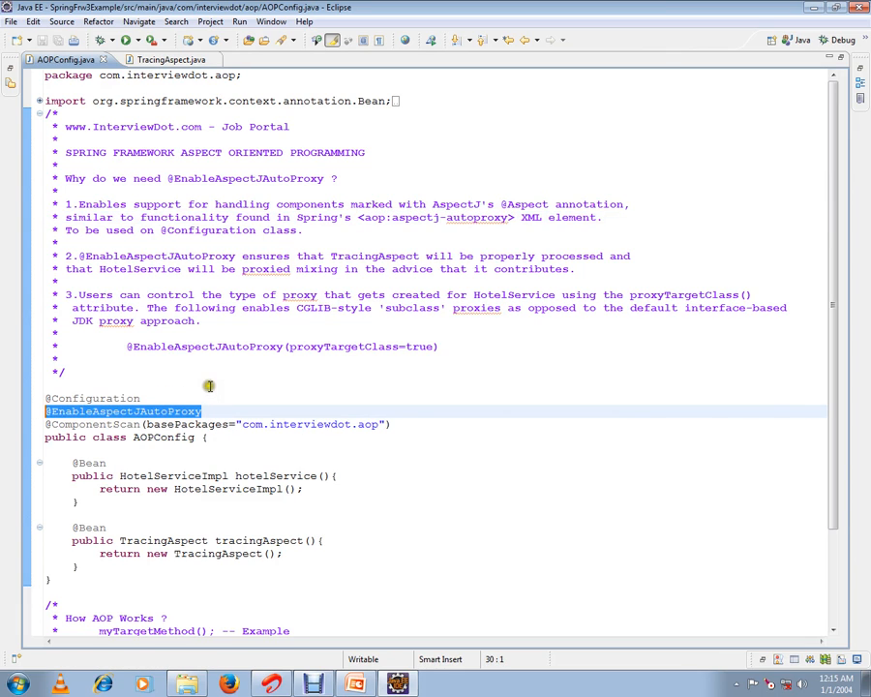
mouse_move(210, 387)
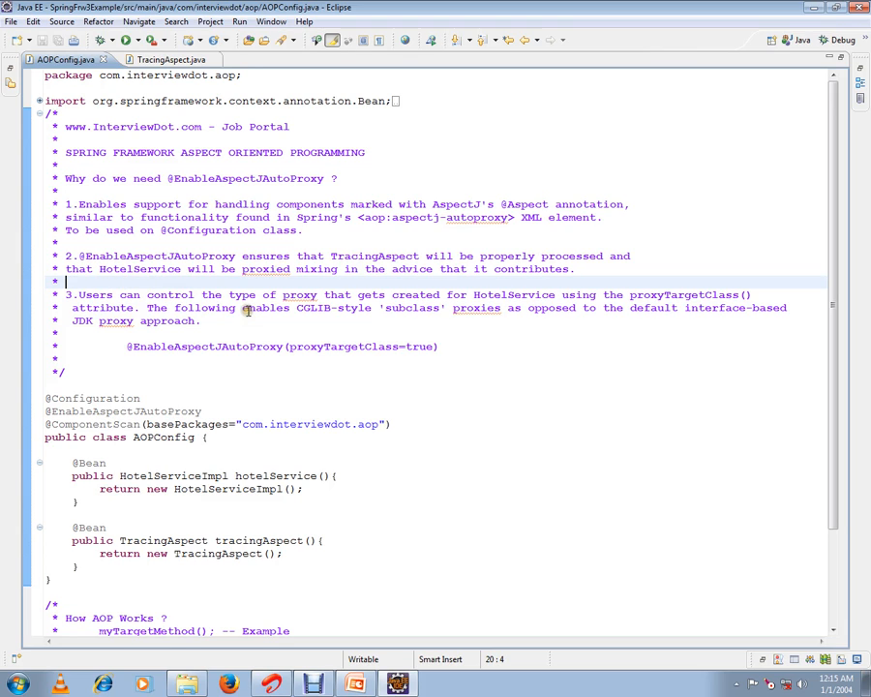
mouse_move(410, 308)
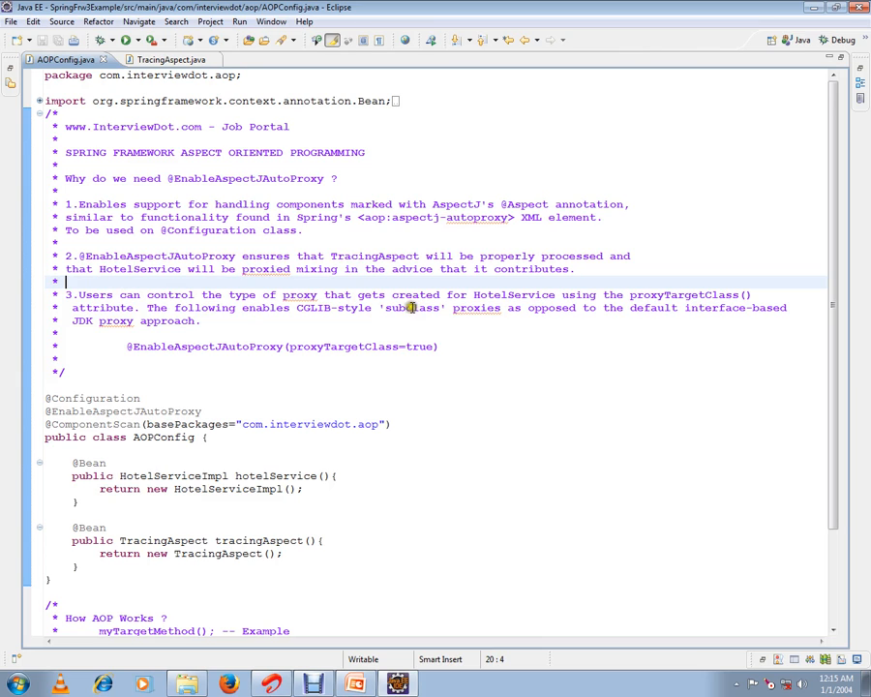
Open HotelService.java in a new editor tab alongside AOPConfig.java
double_click(514, 295)
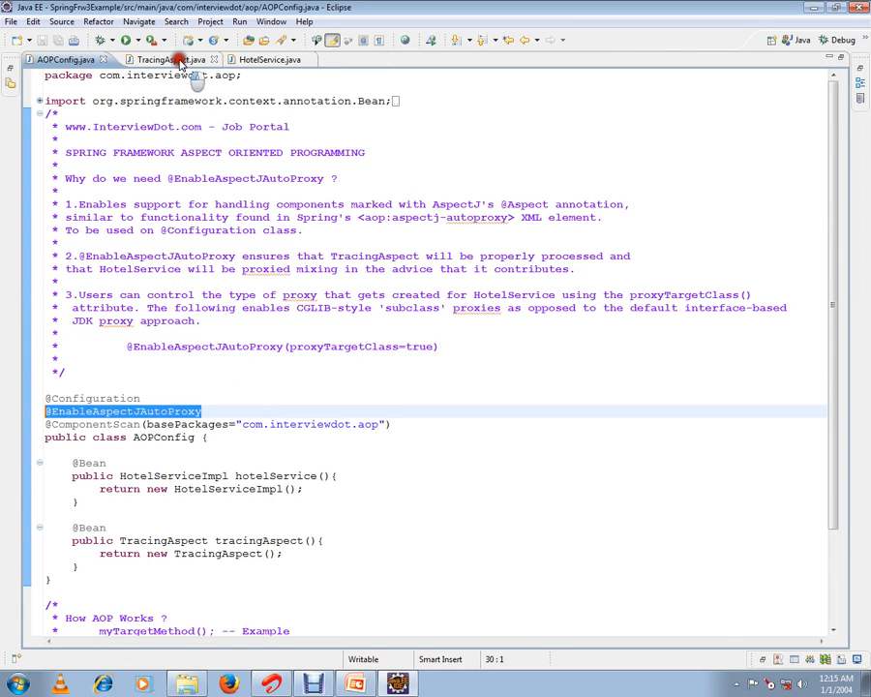
click(165, 58)
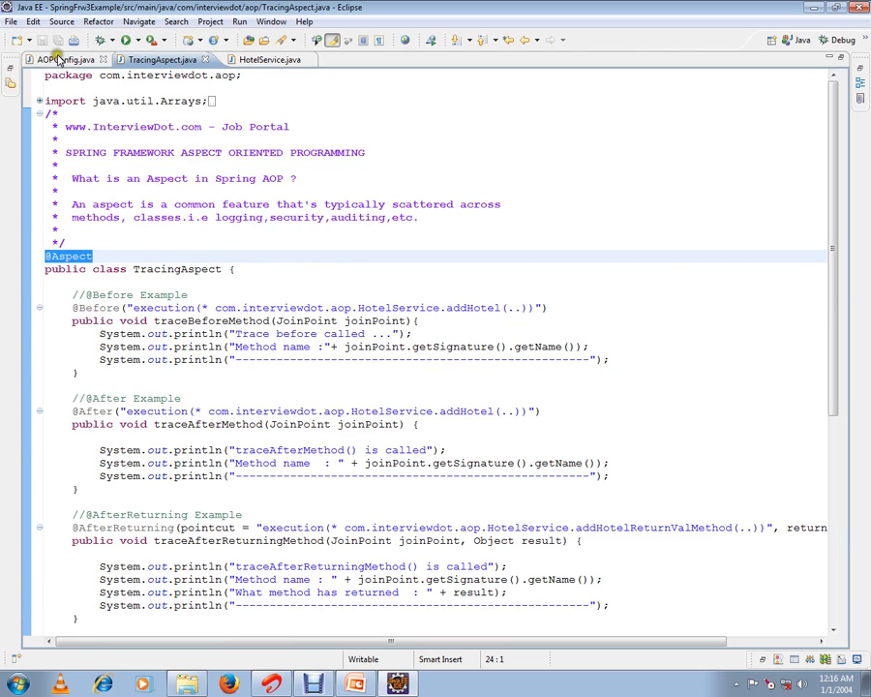
click(62, 58)
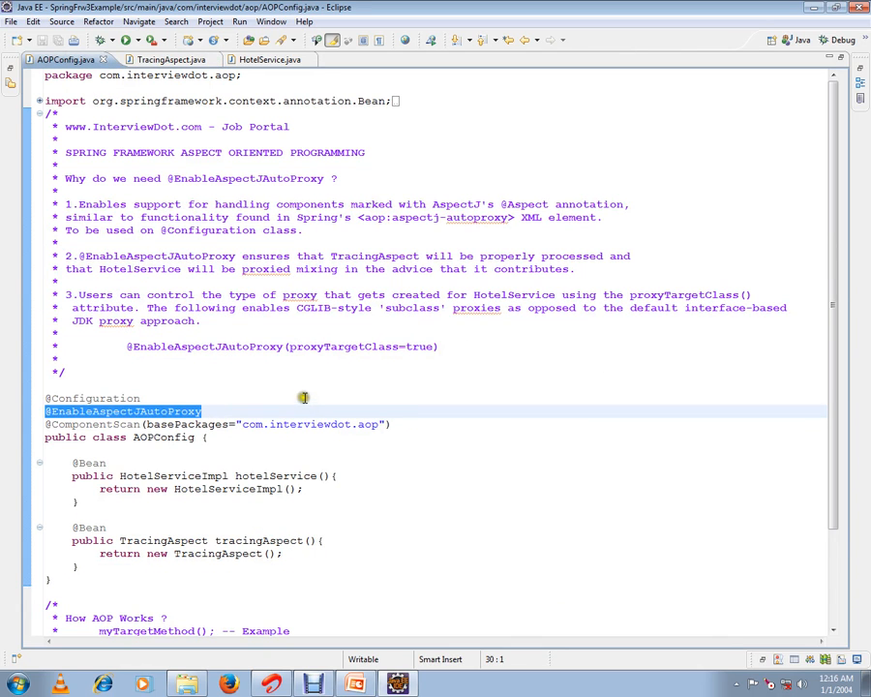